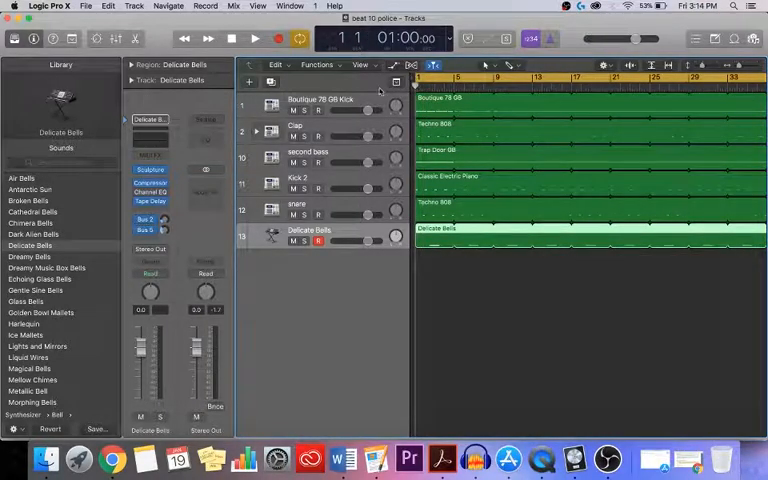
Select the Boutique 78 GB Kick track so its patch shows in the Library.
click(320, 104)
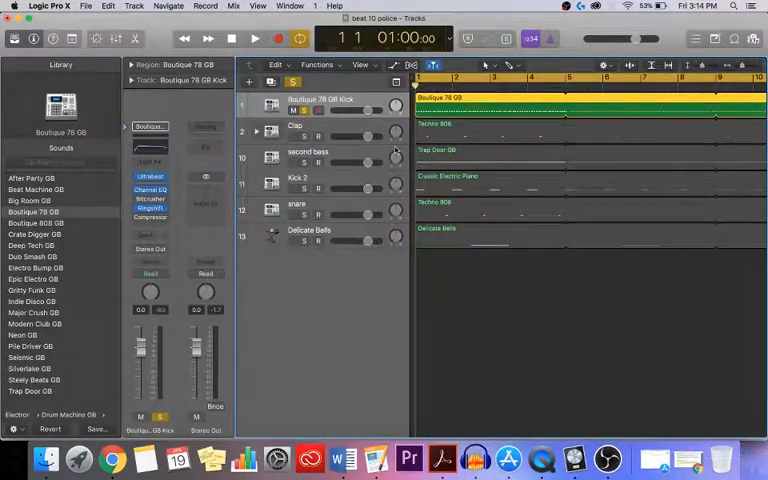
click(252, 38)
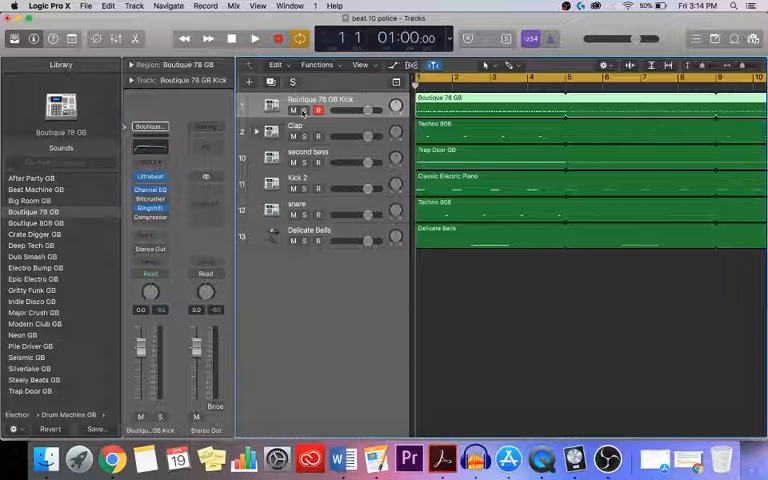
Select the Clap track so its Trap Door kit shows in the Library.
click(300, 130)
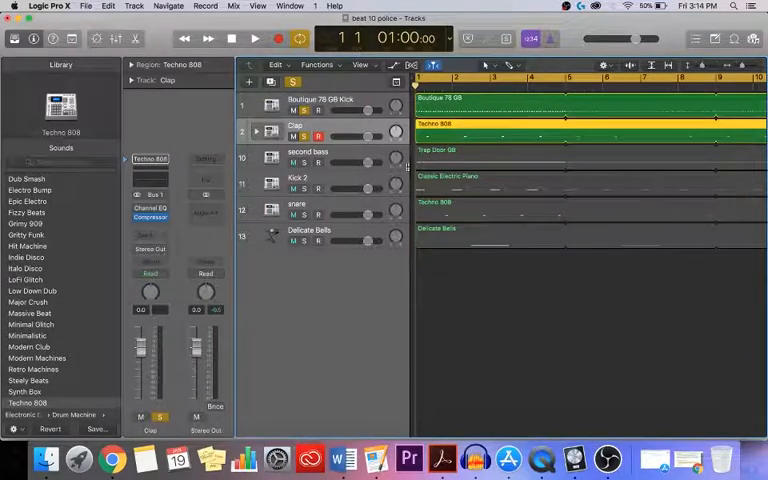
click(248, 40)
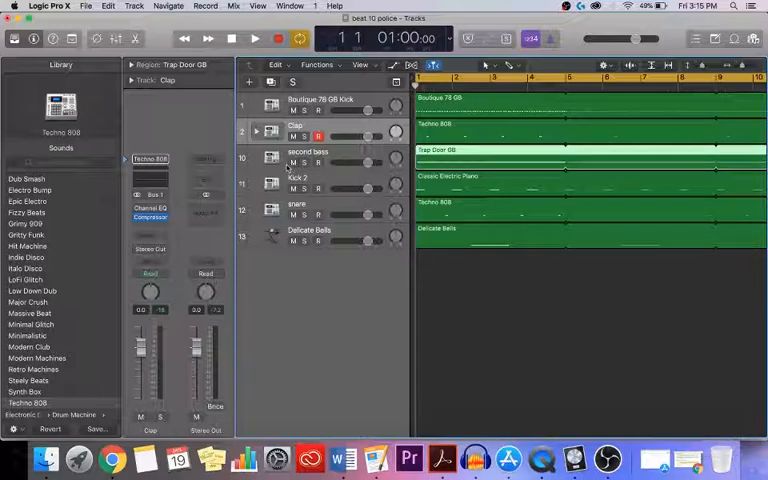
Solo the second 808 bass track and play it from bar one, then stop.
click(308, 156)
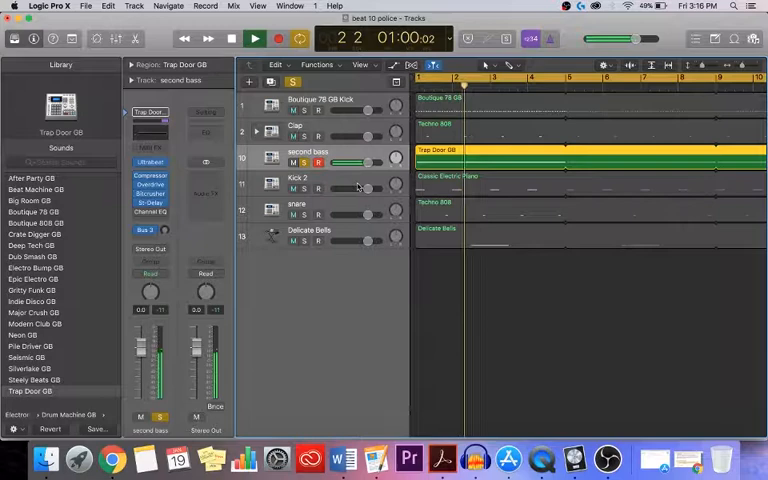
click(268, 40)
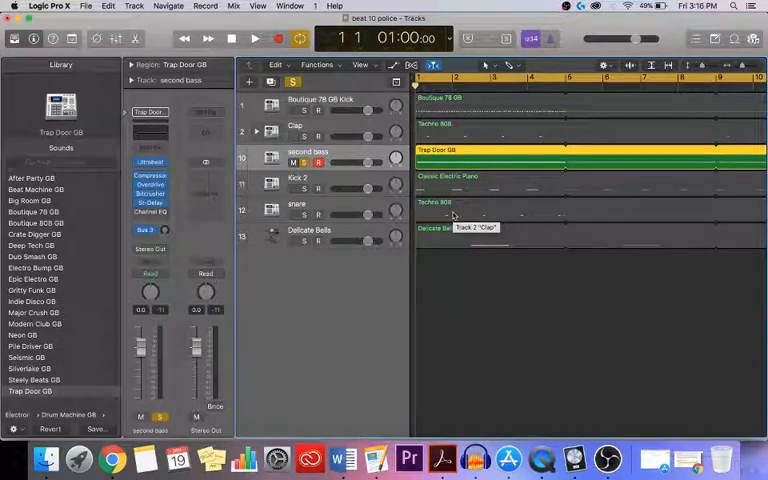
click(256, 40)
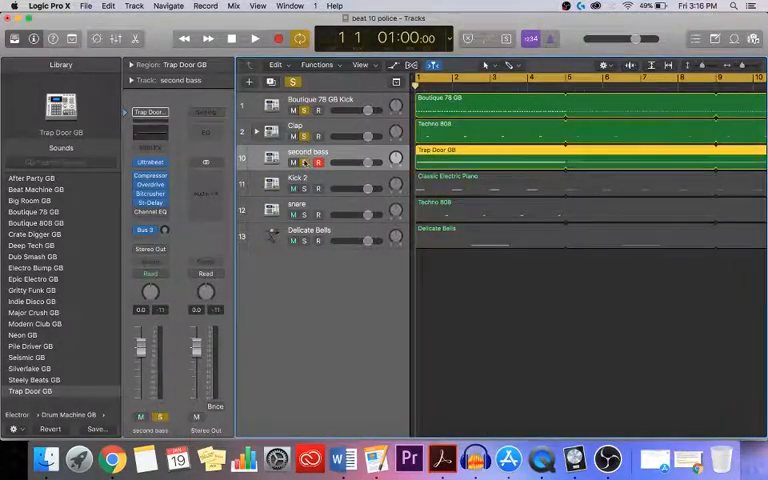
click(252, 40)
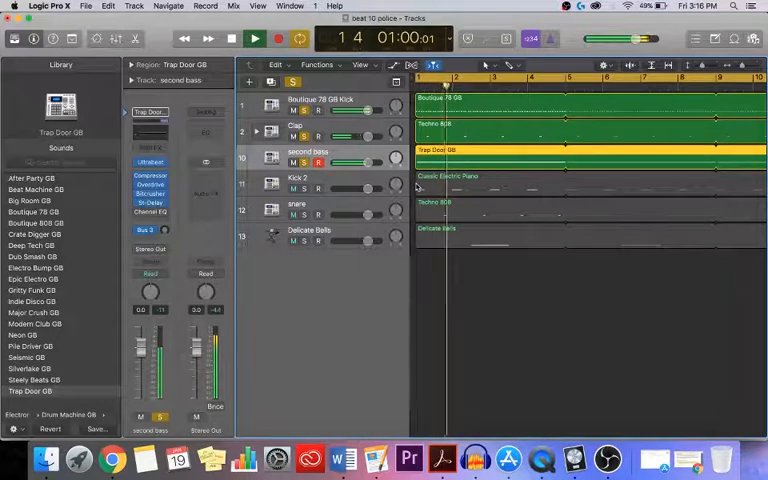
click(272, 42)
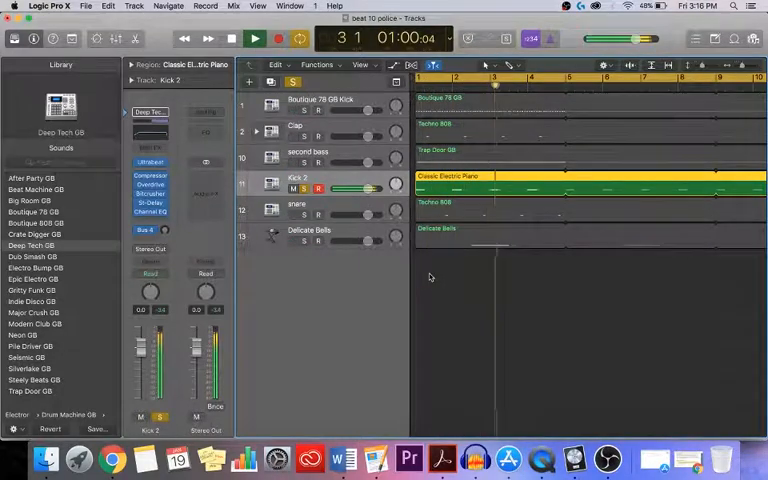
Play the soloed Kick 2 track from the start and stop it again.
click(258, 40)
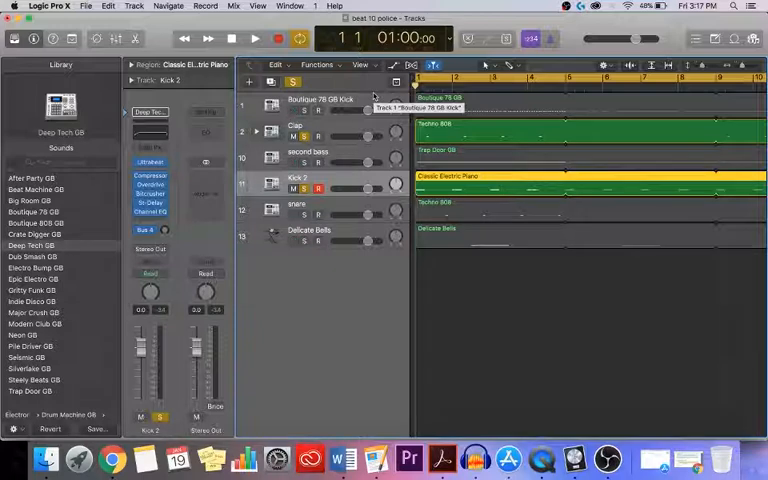
click(264, 38)
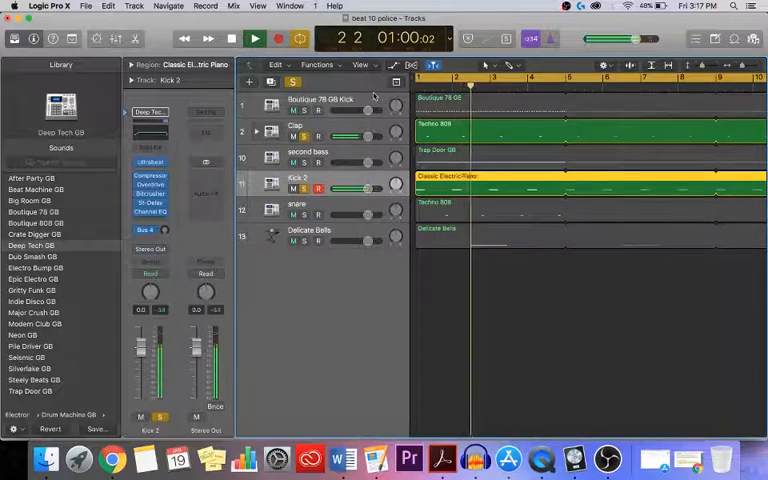
click(276, 38)
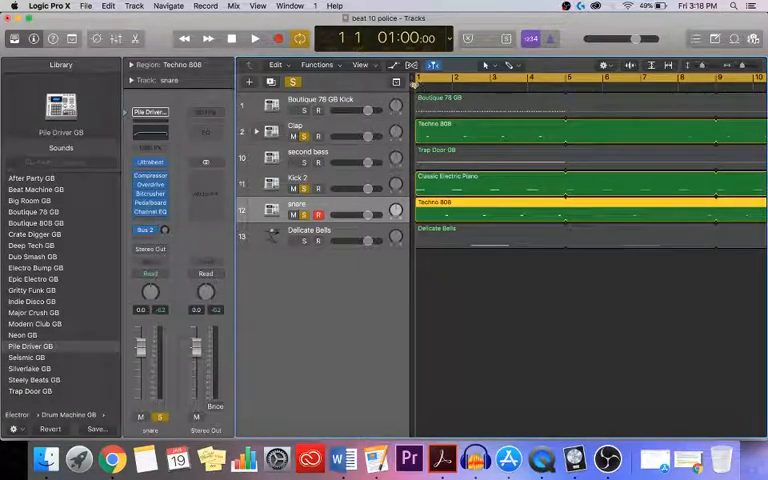
Play the soloed snare track on its own, then stop at bar one.
click(254, 38)
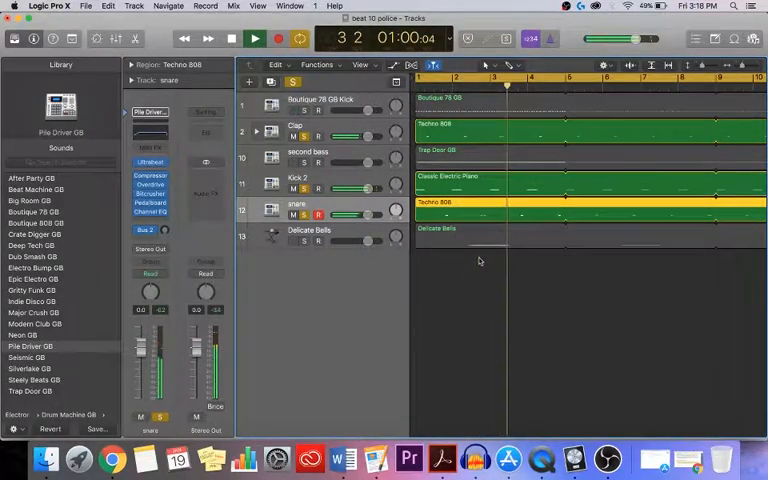
click(256, 40)
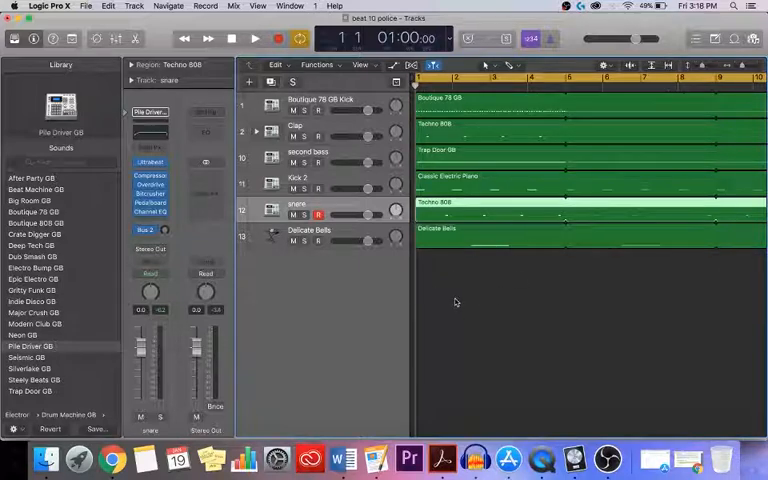
mouse_move(448, 312)
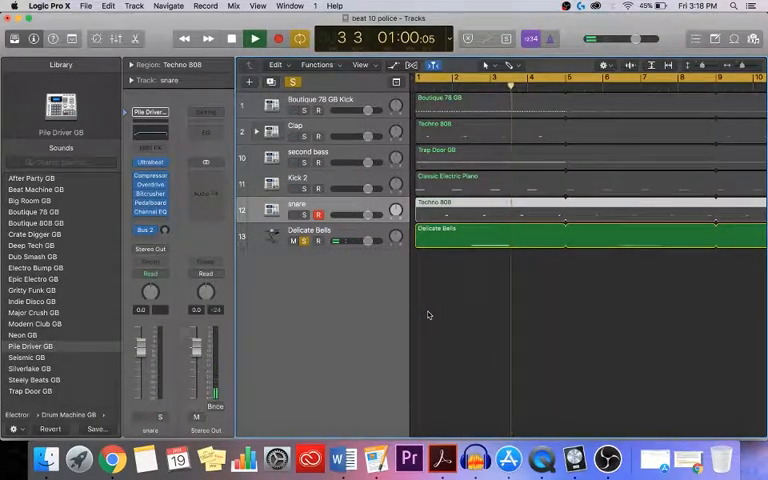
Start playback of the soloed Delicate Bells track from the beginning.
click(256, 40)
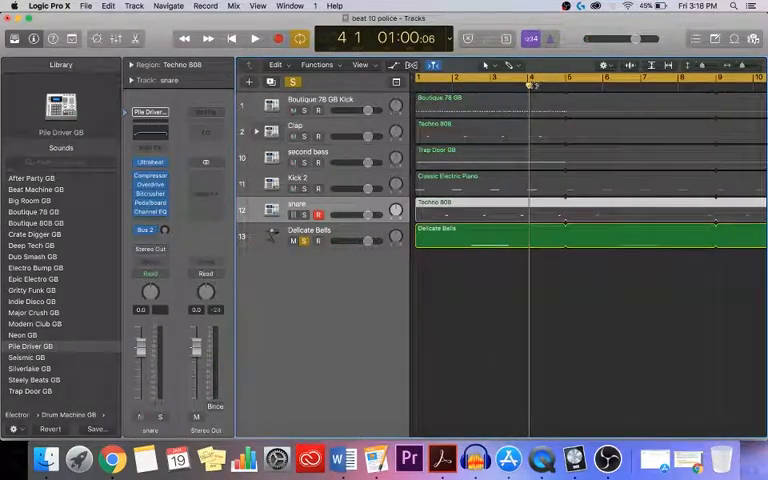